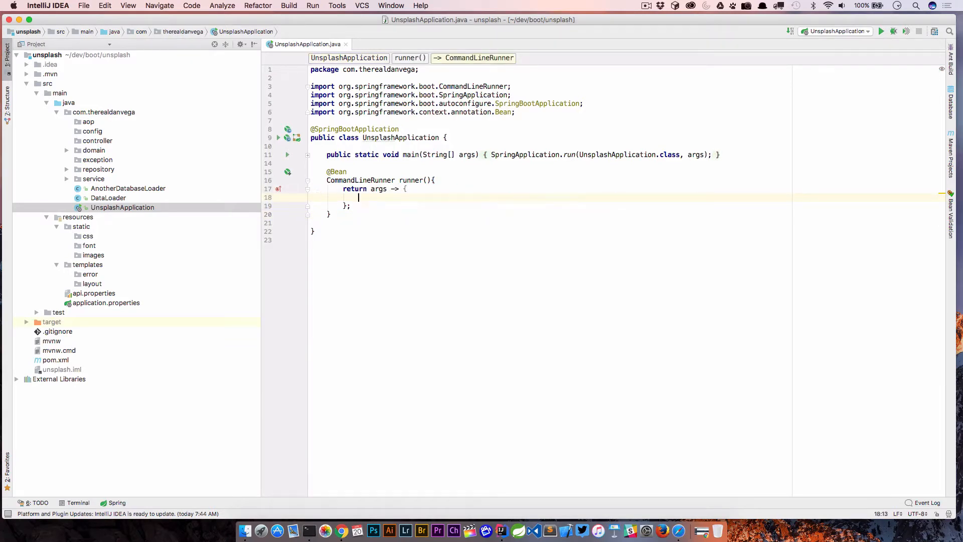
Try the built-in sout and ps live templates in the editor, then delete the inserted print statement
{"action": "type", "text": "sout"}
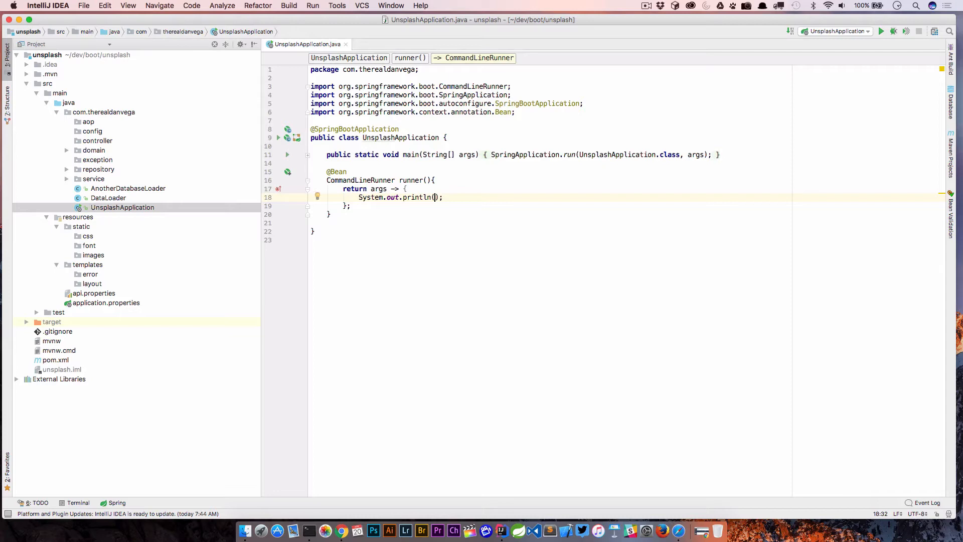
{"action": "mouse_move", "coordinate": [793, 193]}
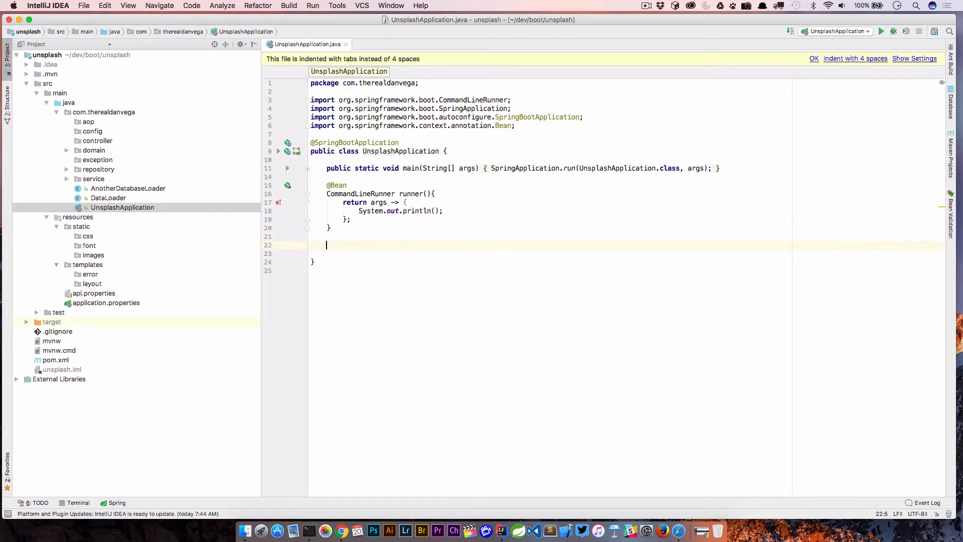
{"action": "type", "text": "ps"}
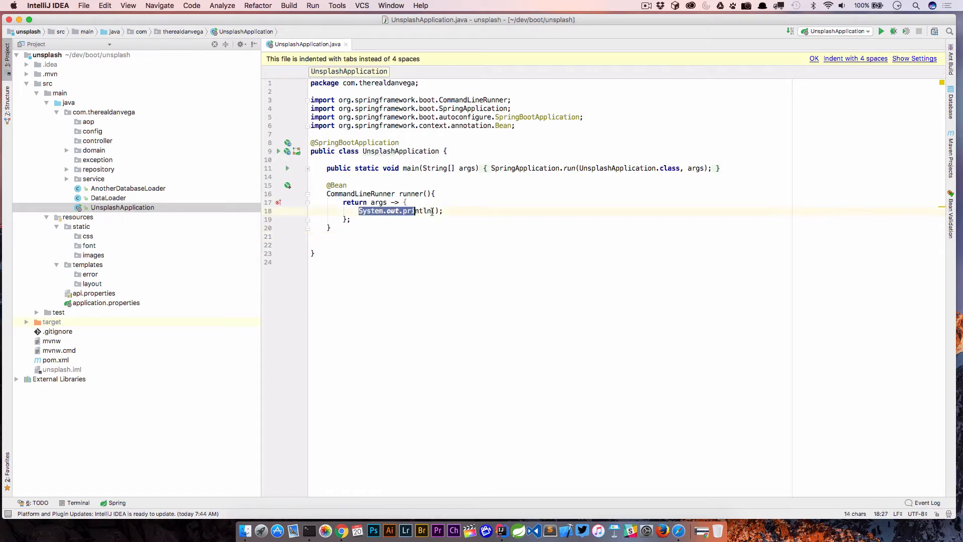
{"action": "key", "text": "Backspace"}
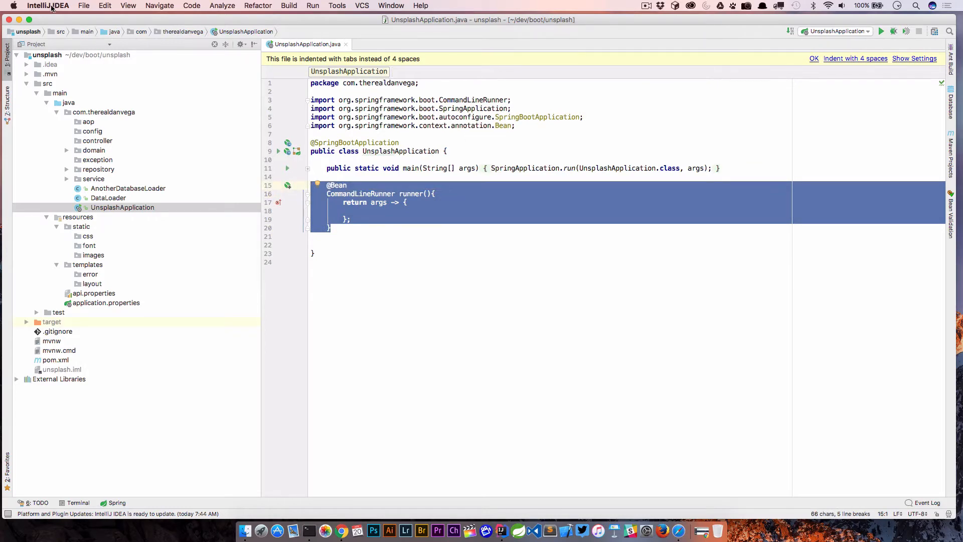
In Preferences > Live Templates, review the output group's sout and soutv templates, then collapse it
{"action": "left_click", "coordinate": [47, 6]}
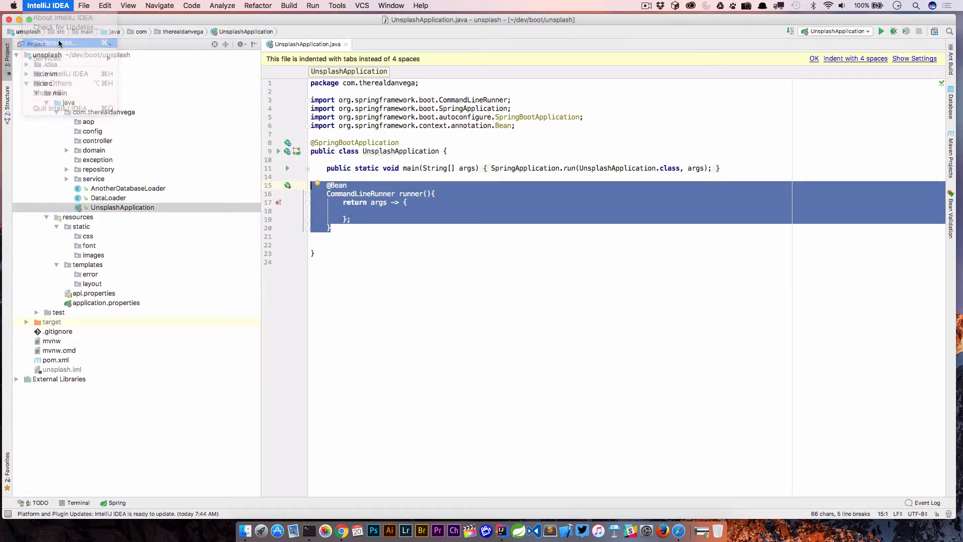
{"action": "left_click", "coordinate": [54, 44]}
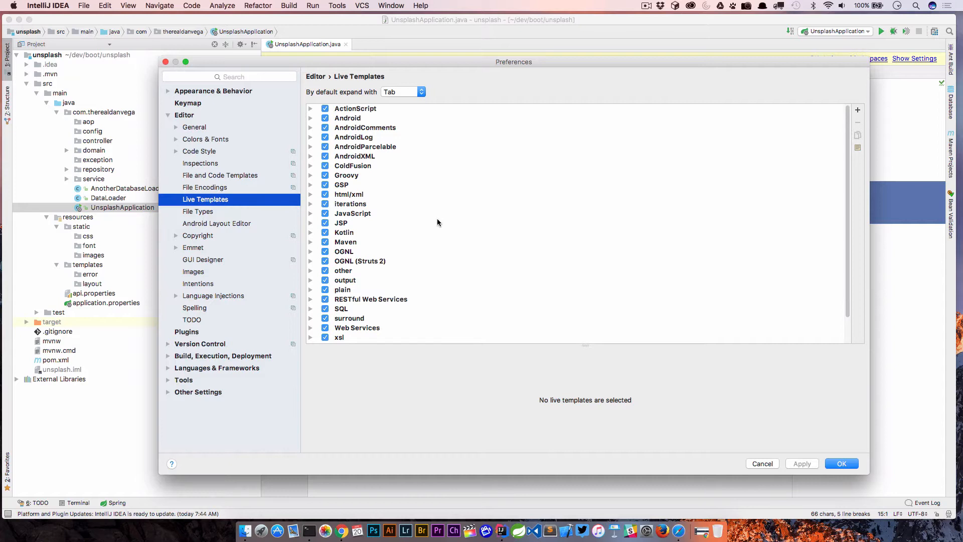
{"action": "scroll", "scroll_direction": "down", "scroll_amount": 3}
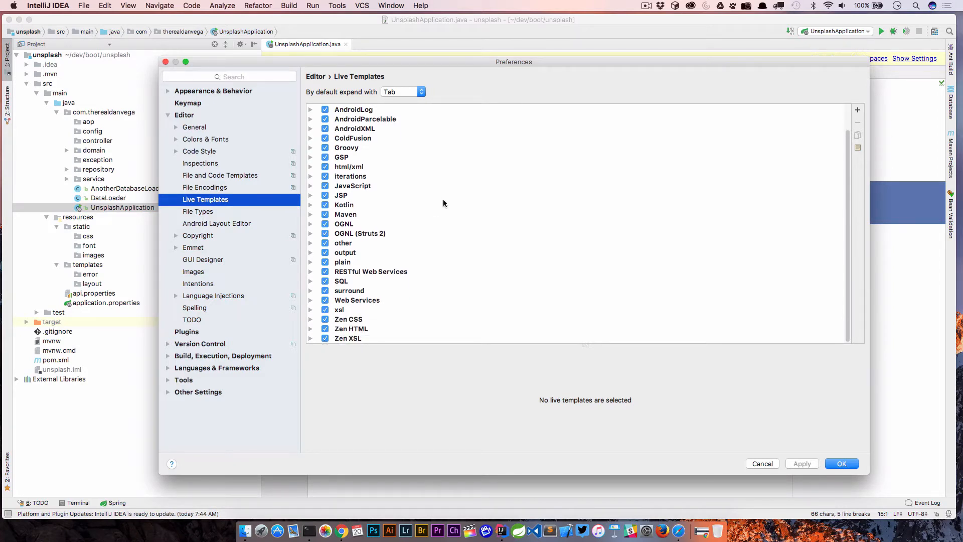
{"action": "left_click", "coordinate": [311, 253]}
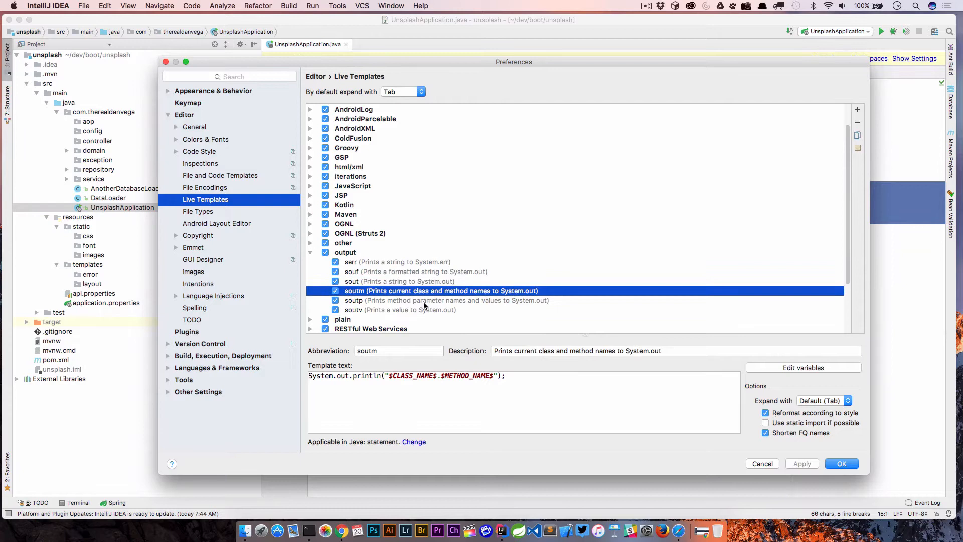
{"action": "left_click", "coordinate": [400, 310]}
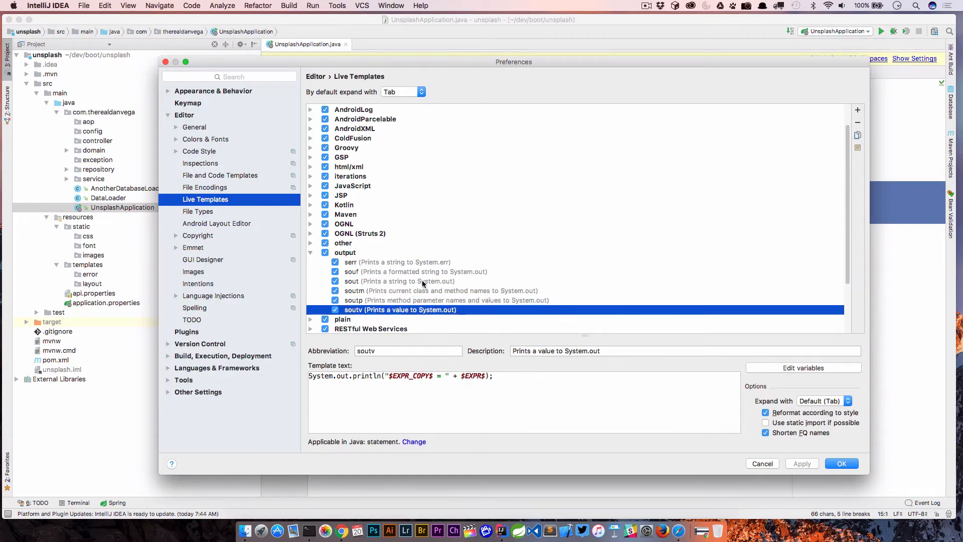
{"action": "left_click", "coordinate": [310, 253]}
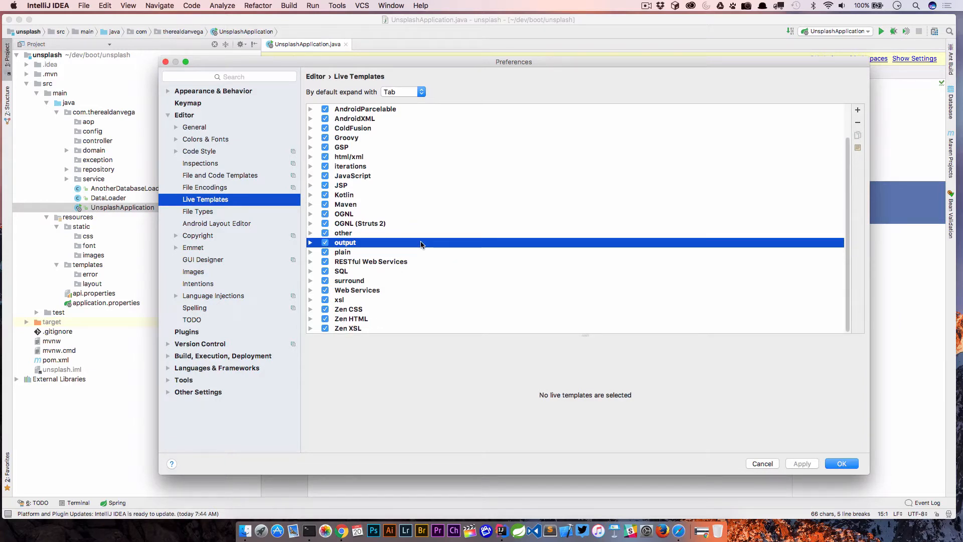
{"action": "mouse_move", "coordinate": [879, 115]}
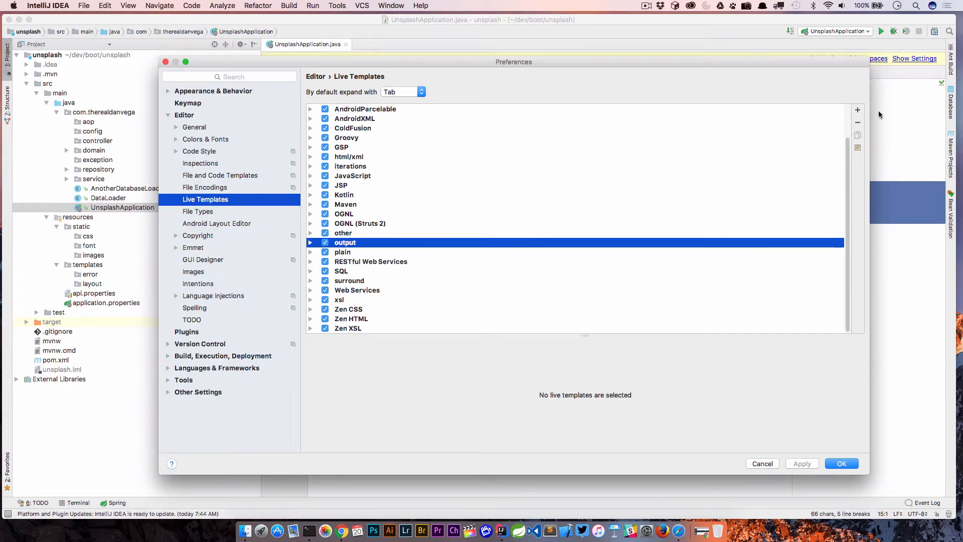
Create a new live template group named 'Spring Boot'
{"action": "left_click", "coordinate": [857, 110]}
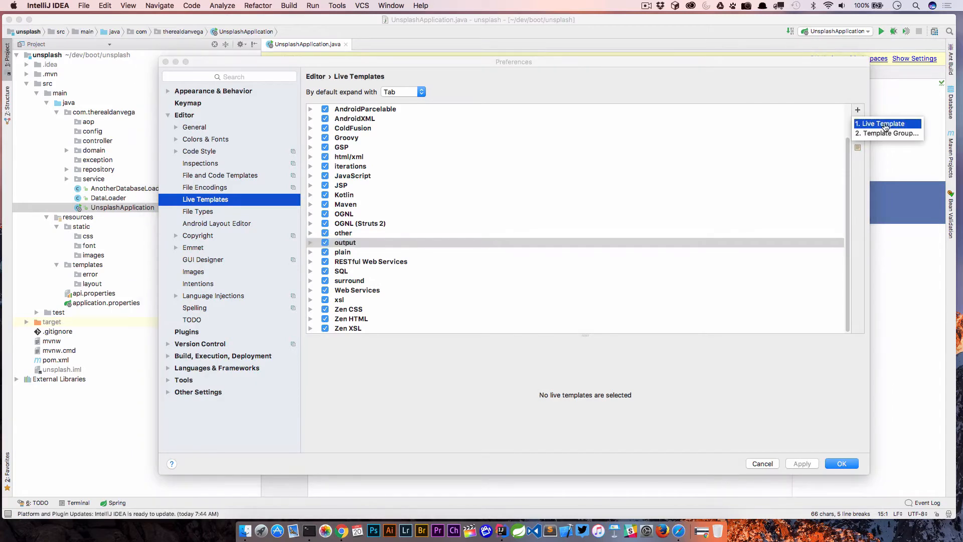
{"action": "left_click", "coordinate": [890, 134]}
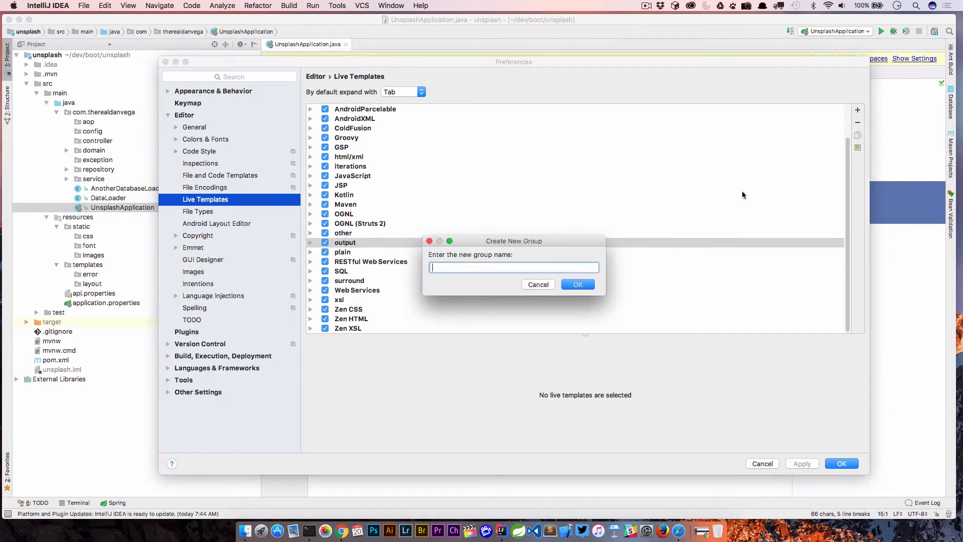
{"action": "type", "text": "S"}
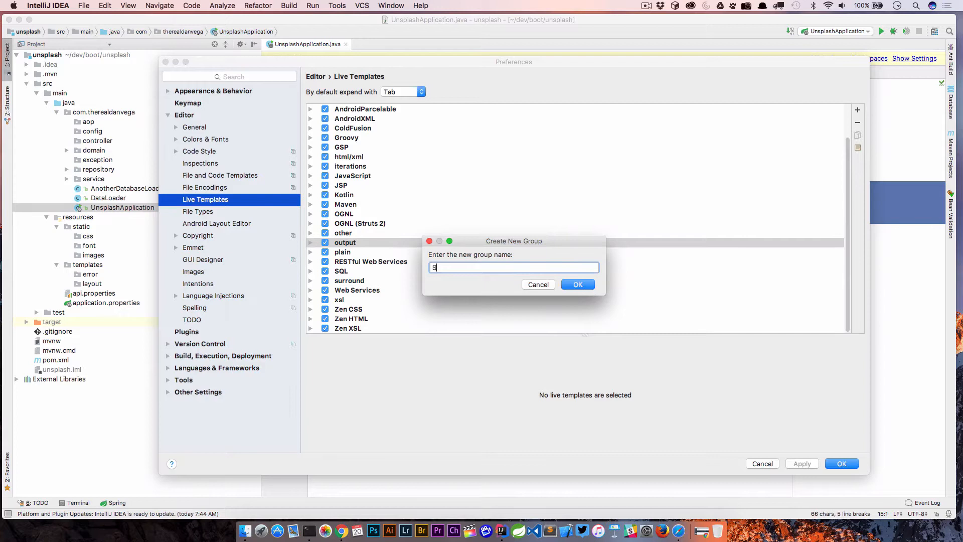
{"action": "left_click", "coordinate": [577, 284]}
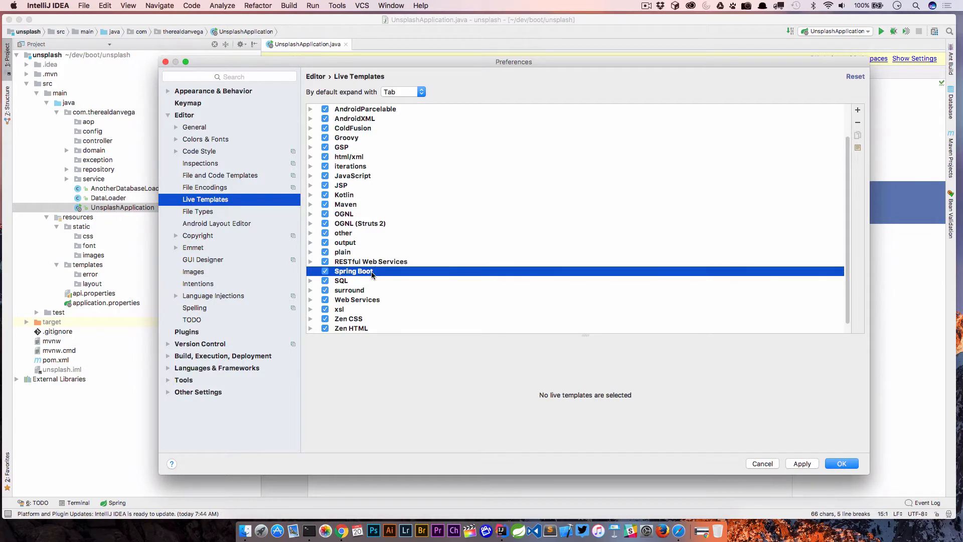
{"action": "mouse_move", "coordinate": [827, 103]}
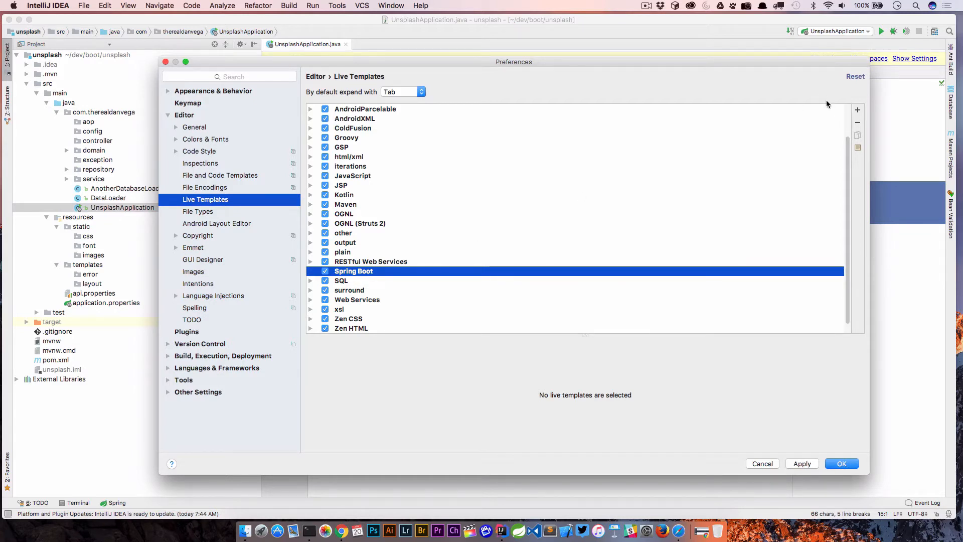
Add a 'cml' live template described as 'Command Line' to the Spring Boot group
{"action": "left_click", "coordinate": [858, 109]}
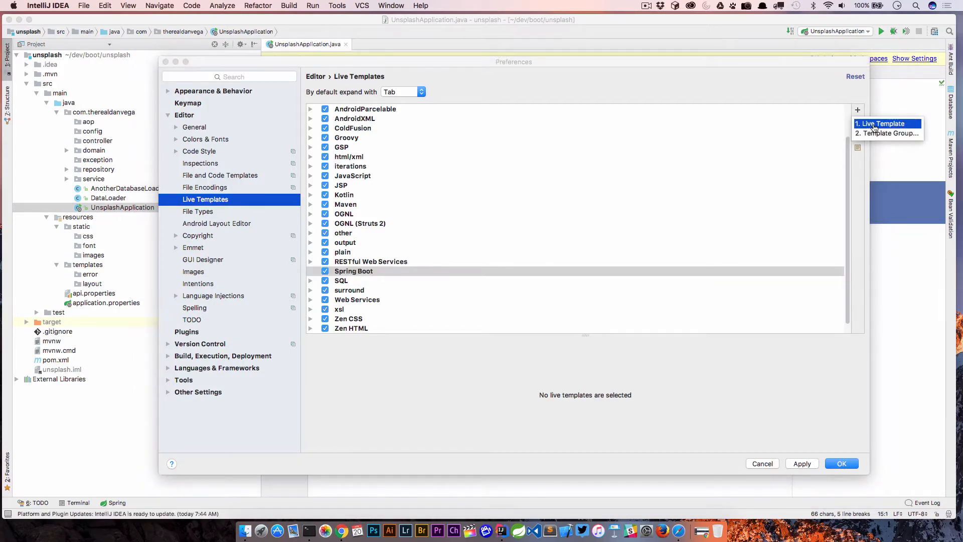
{"action": "left_click", "coordinate": [884, 124]}
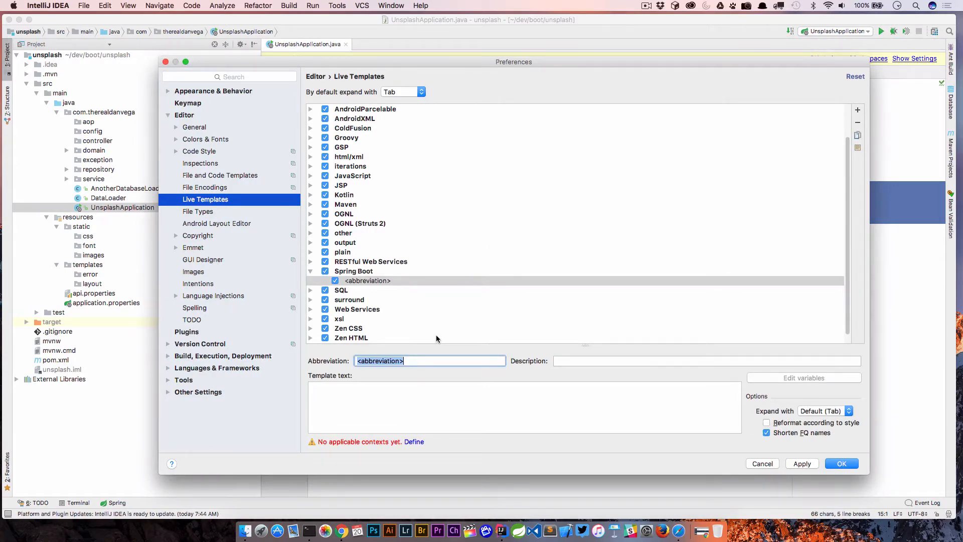
{"action": "type", "text": "c"}
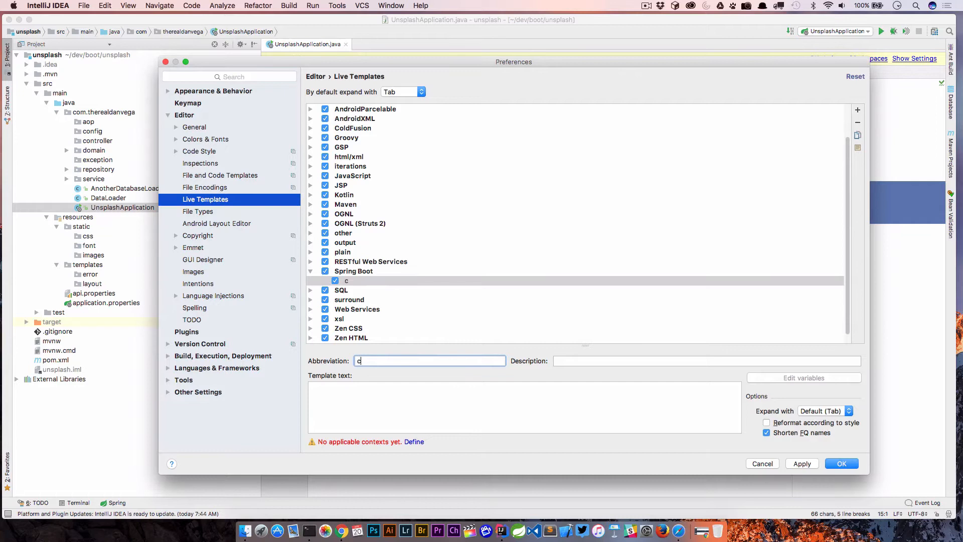
{"action": "type", "text": "ml"}
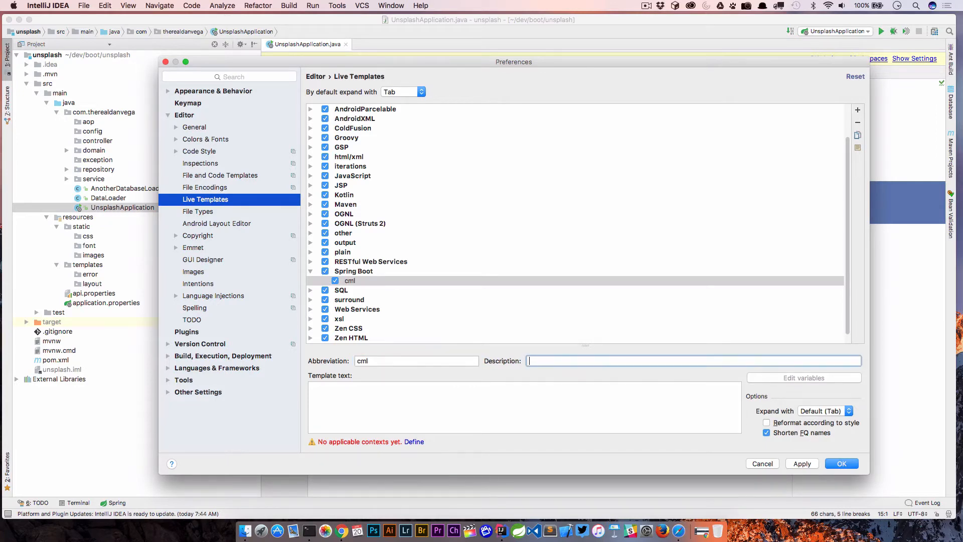
{"action": "type", "text": "Command Line Runner"}
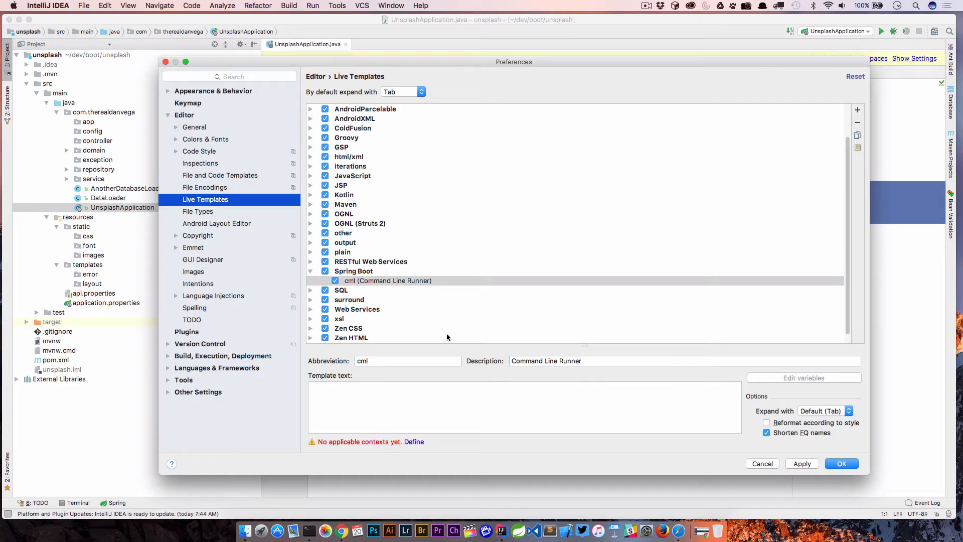
{"action": "left_click", "coordinate": [521, 399]}
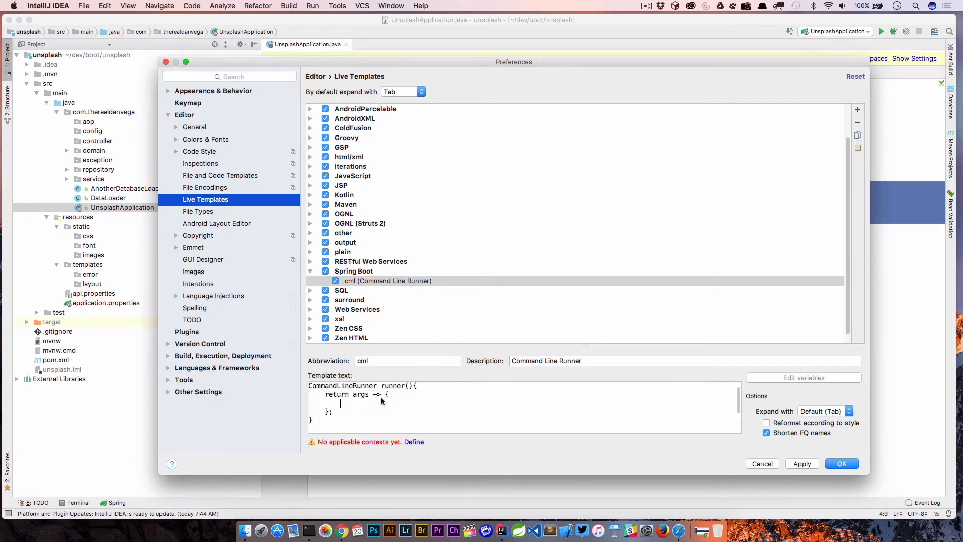
{"action": "type", "text": "@Bean"}
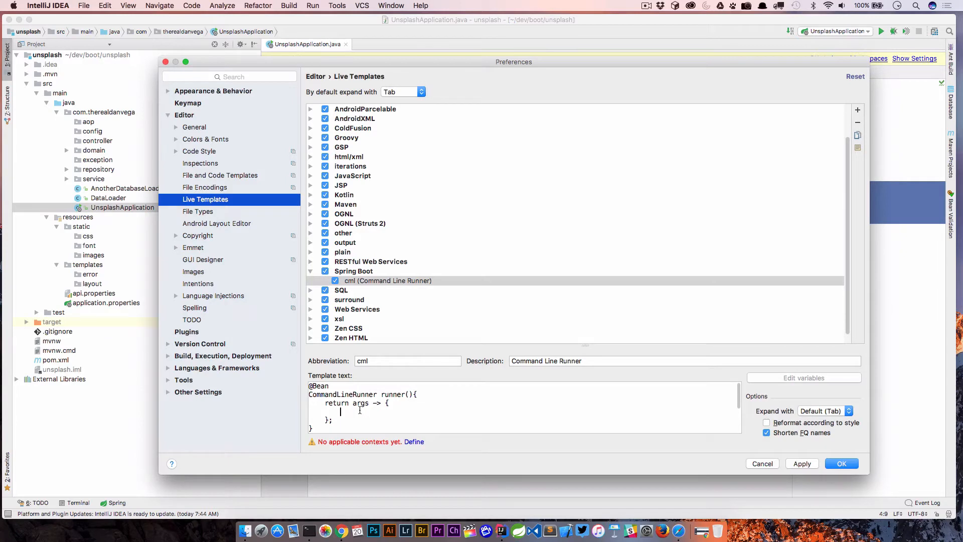
Place $END$ inside the lambda, try a $ARGUMENT$ variable in runner(), then apply and close Preferences
{"action": "type", "text": "$END$"}
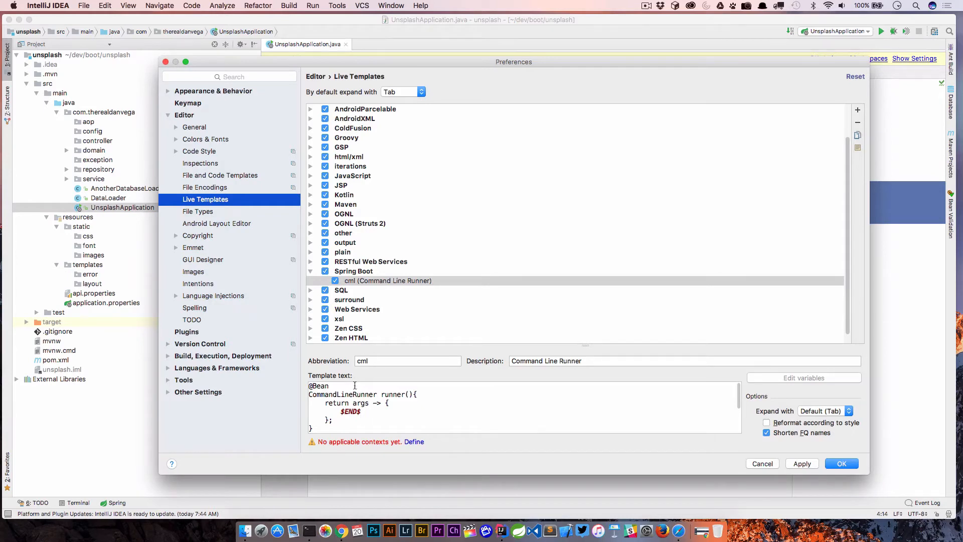
{"action": "double_click", "coordinate": [350, 411]}
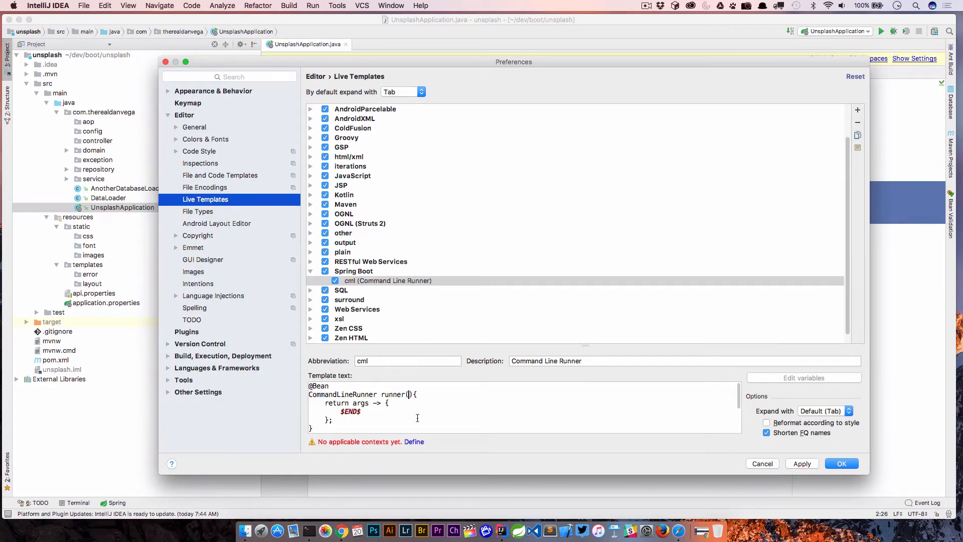
{"action": "type", "text": "$ARGUMENT"}
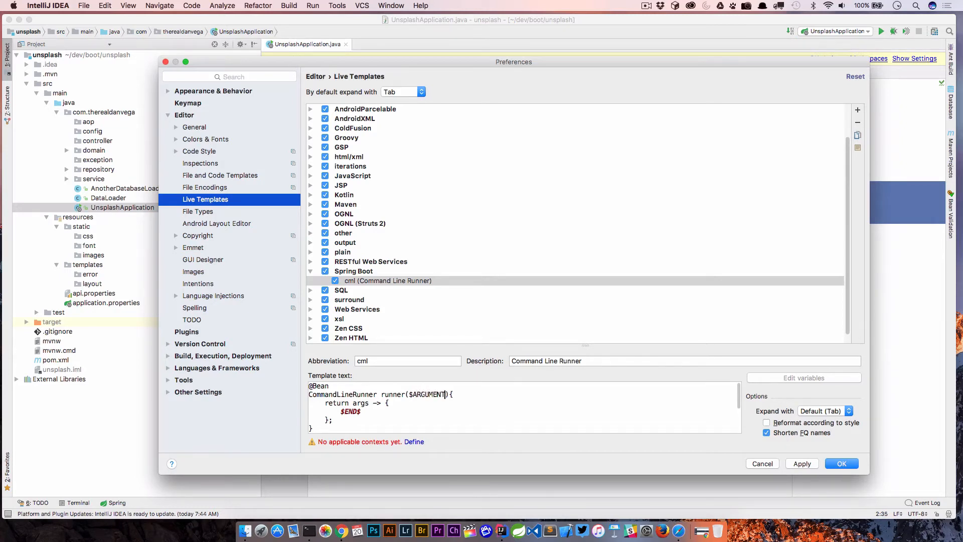
{"action": "type", "text": "_1"}
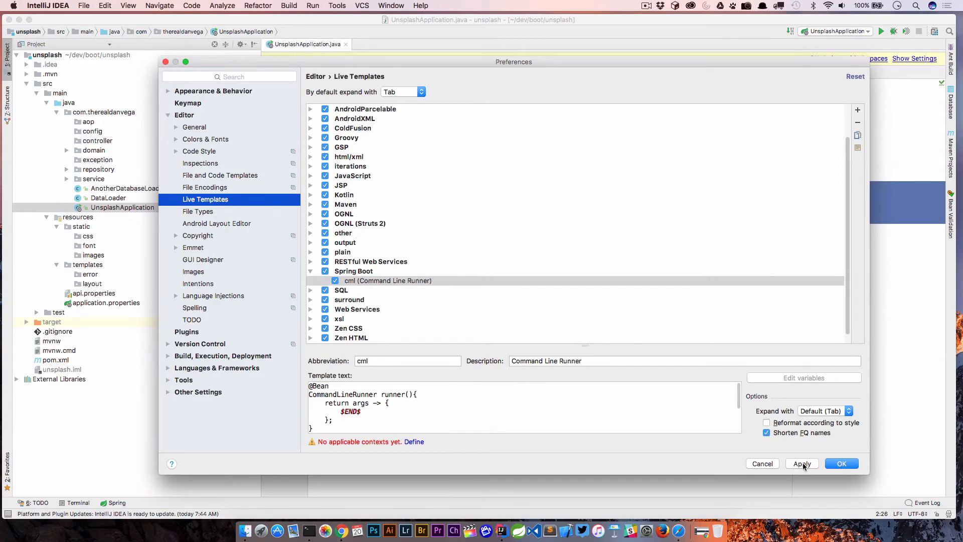
{"action": "left_click", "coordinate": [840, 463]}
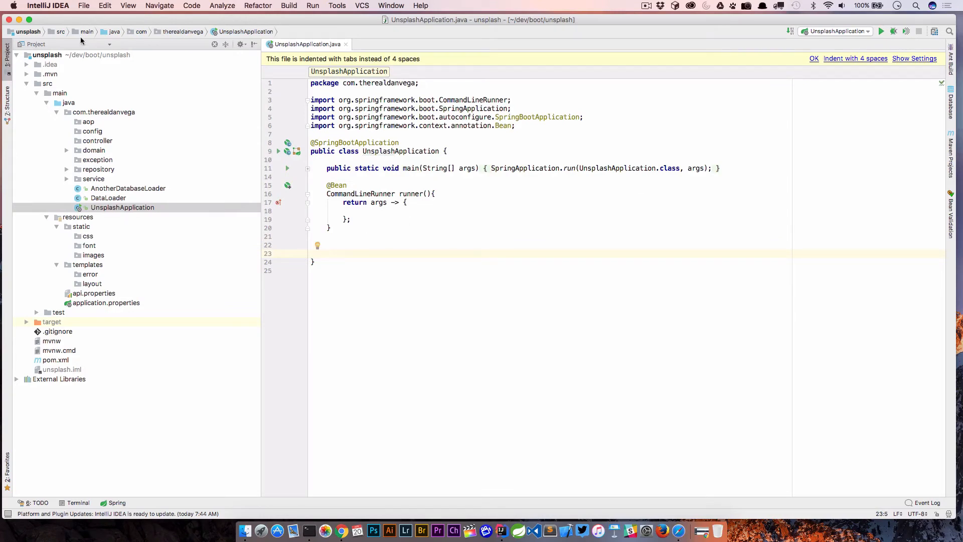
Reopen Preferences on the Live Templates page showing the saved cml template
{"action": "left_click", "coordinate": [48, 6]}
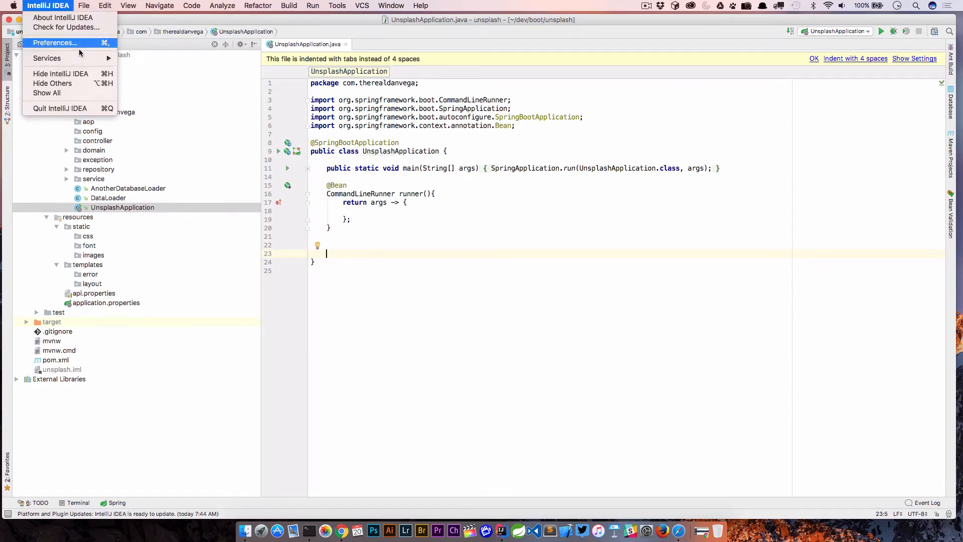
{"action": "left_click", "coordinate": [54, 42]}
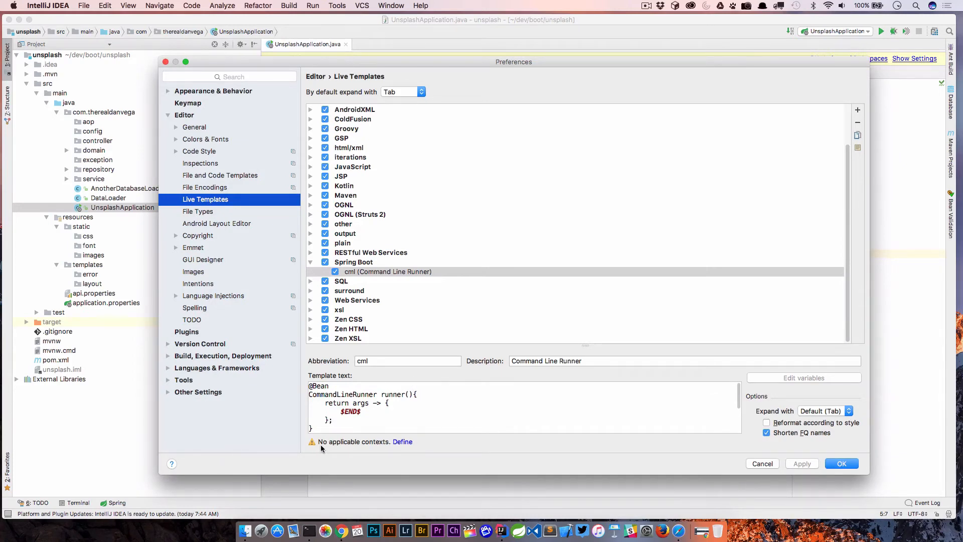
{"action": "mouse_move", "coordinate": [366, 445]}
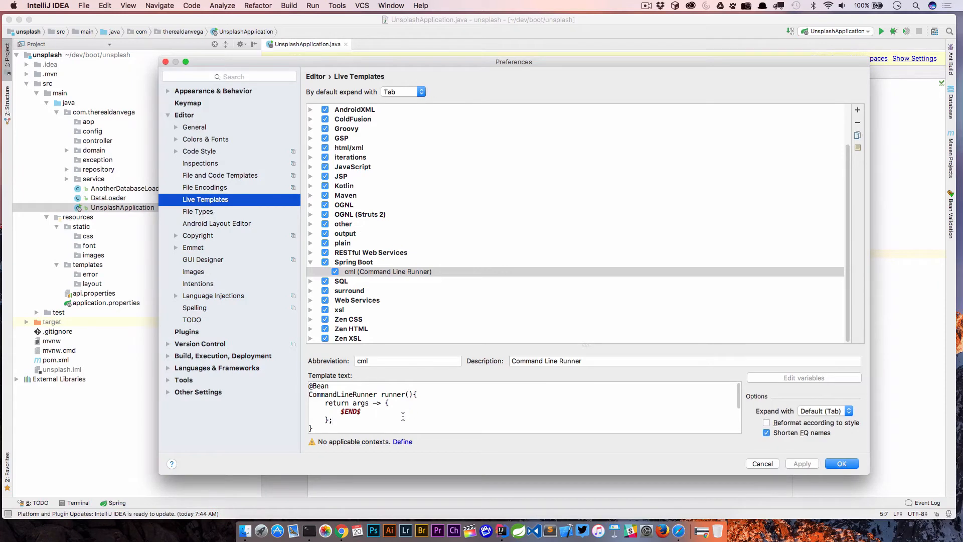
Define the cml template's context as Java and save the settings
{"action": "left_click", "coordinate": [402, 441]}
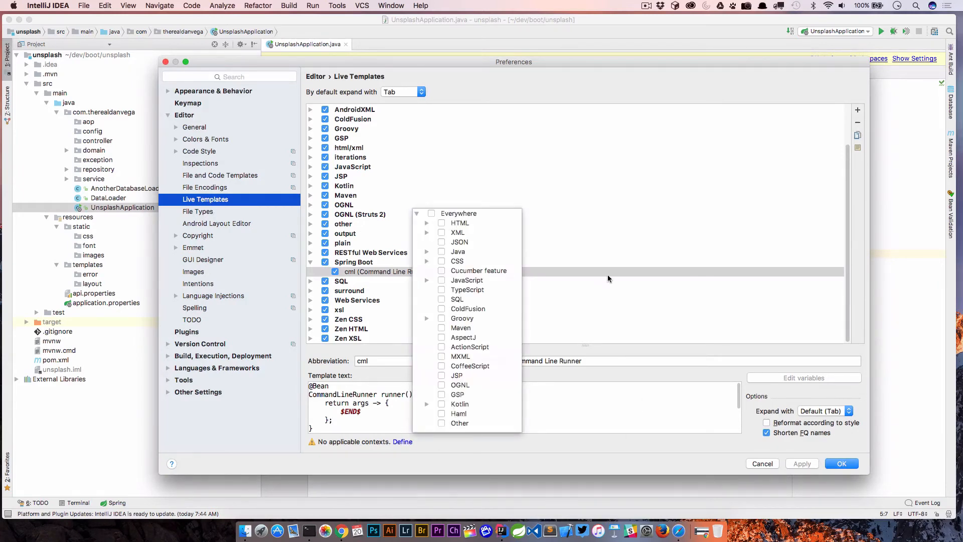
{"action": "mouse_move", "coordinate": [436, 268]}
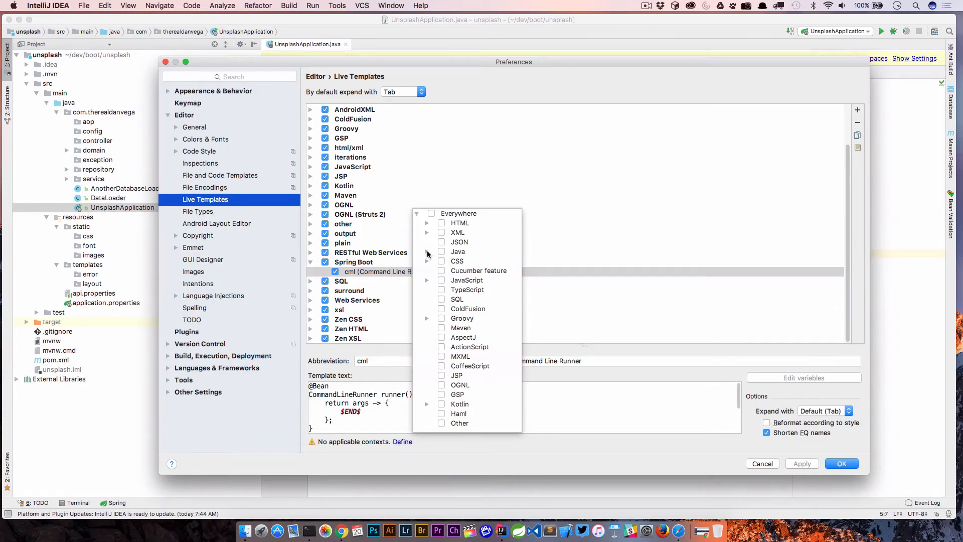
{"action": "left_click", "coordinate": [427, 251]}
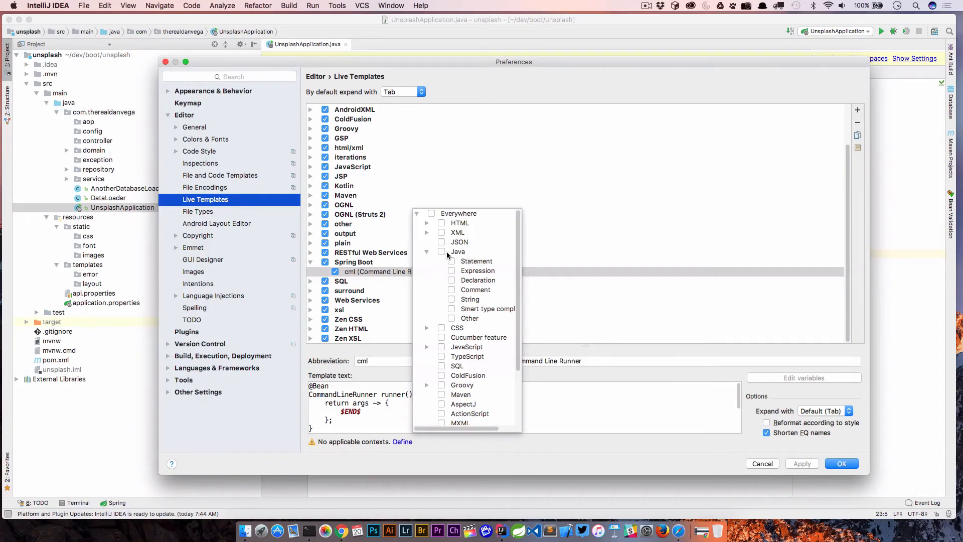
{"action": "left_click", "coordinate": [441, 251]}
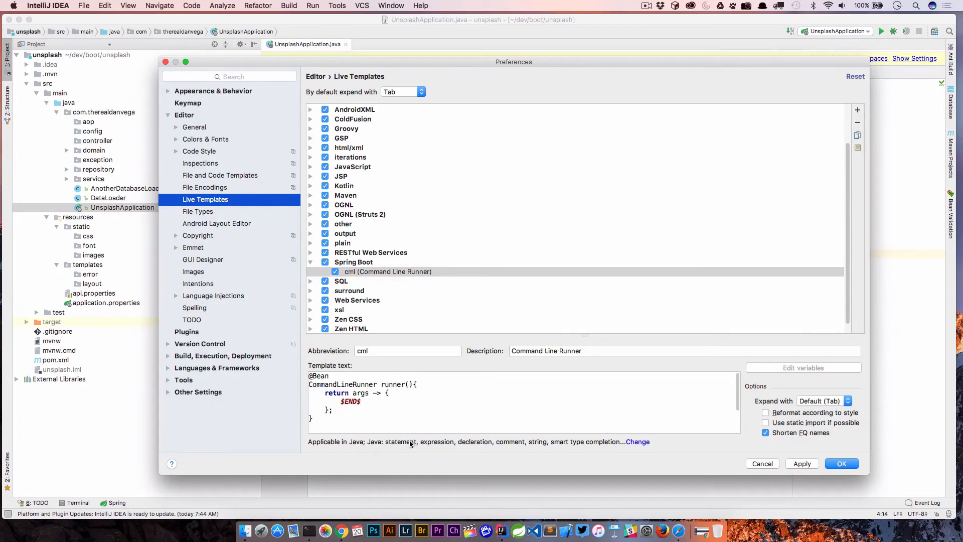
{"action": "mouse_move", "coordinate": [393, 443]}
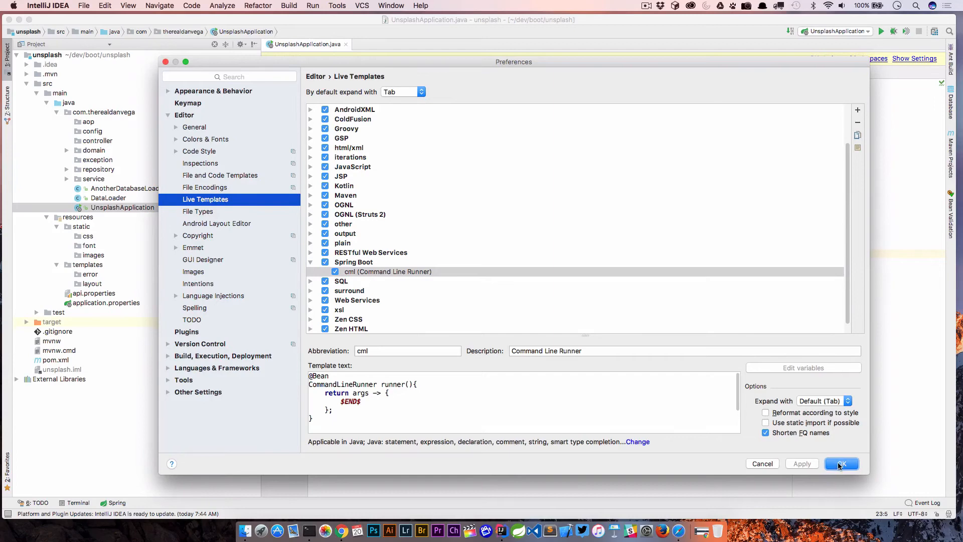
{"action": "left_click", "coordinate": [841, 463]}
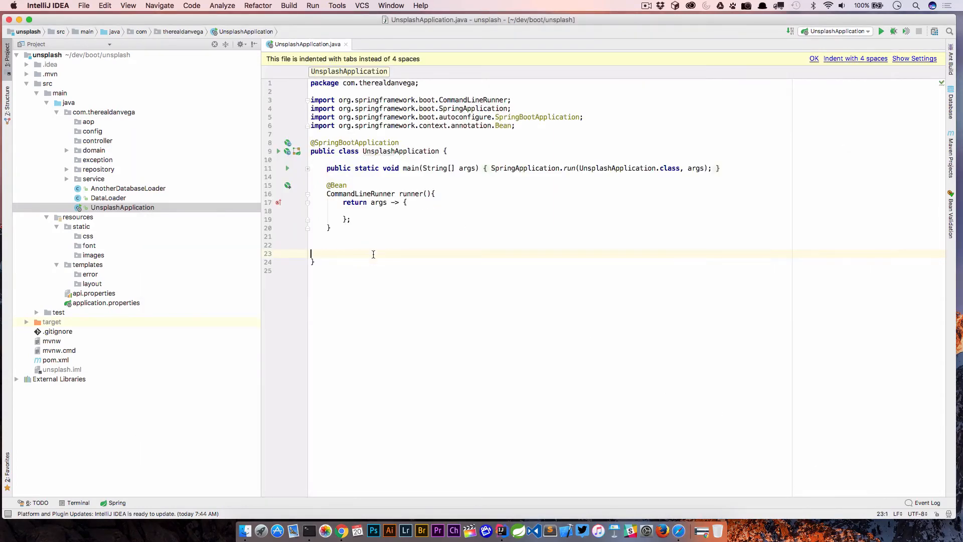
{"action": "type", "text": "c"}
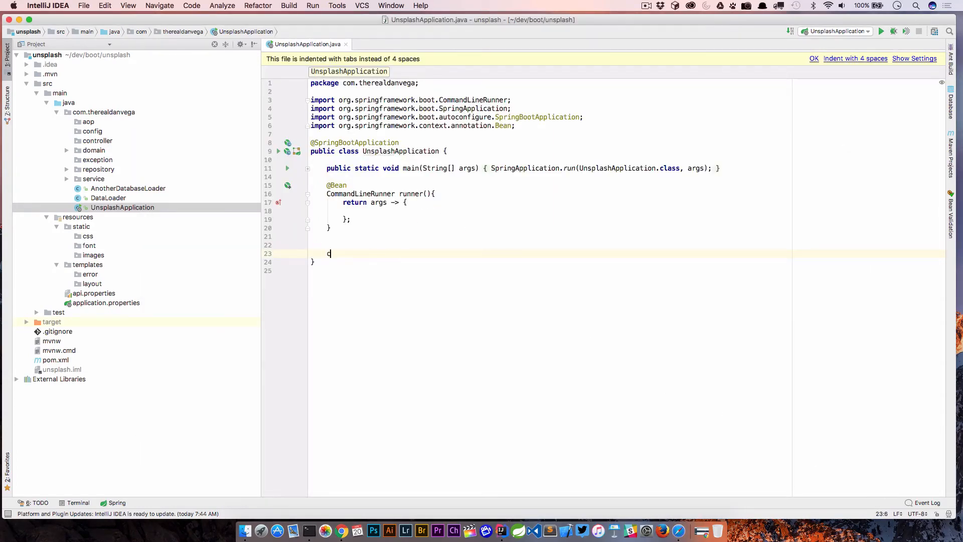
{"action": "type", "text": "ml"}
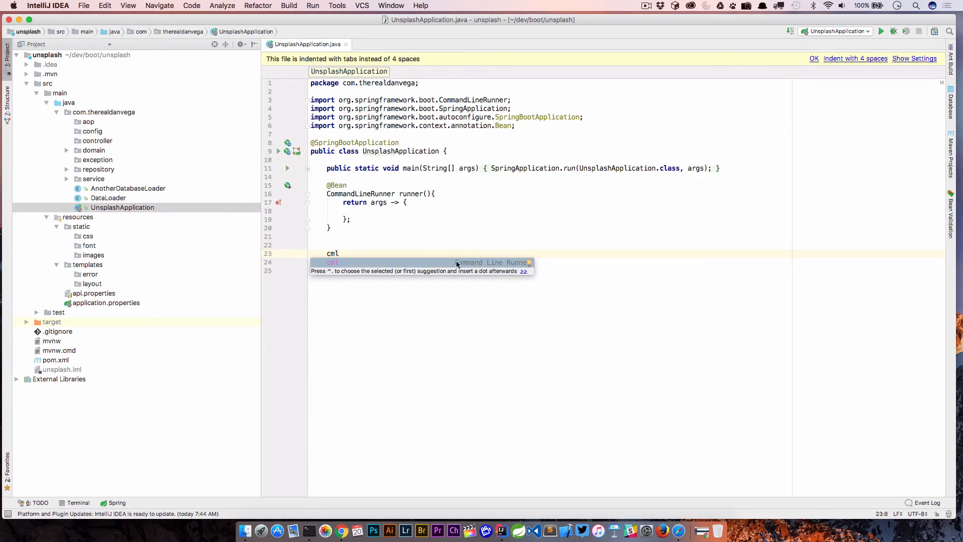
{"action": "mouse_move", "coordinate": [465, 264]}
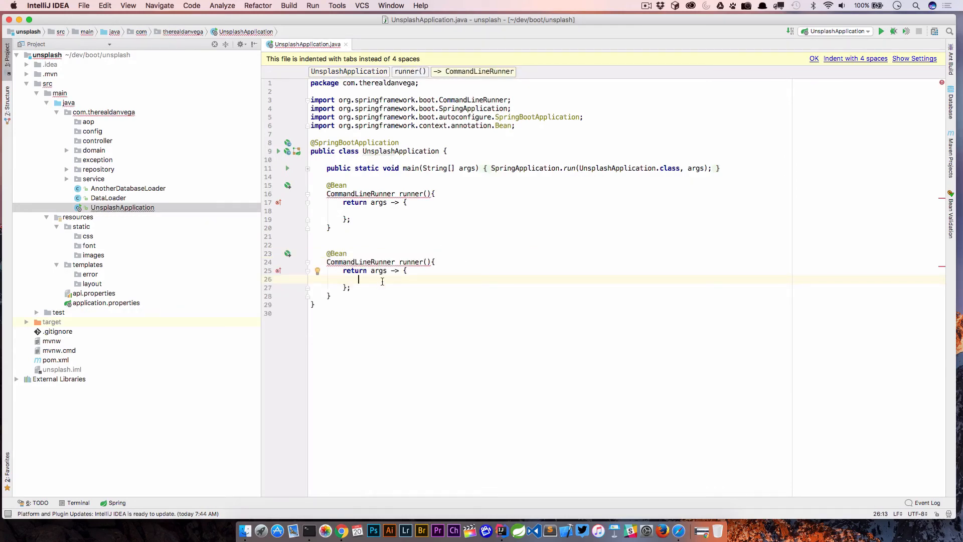
{"action": "left_click_drag", "start_coordinate": [326, 253], "coordinate": [330, 295]}
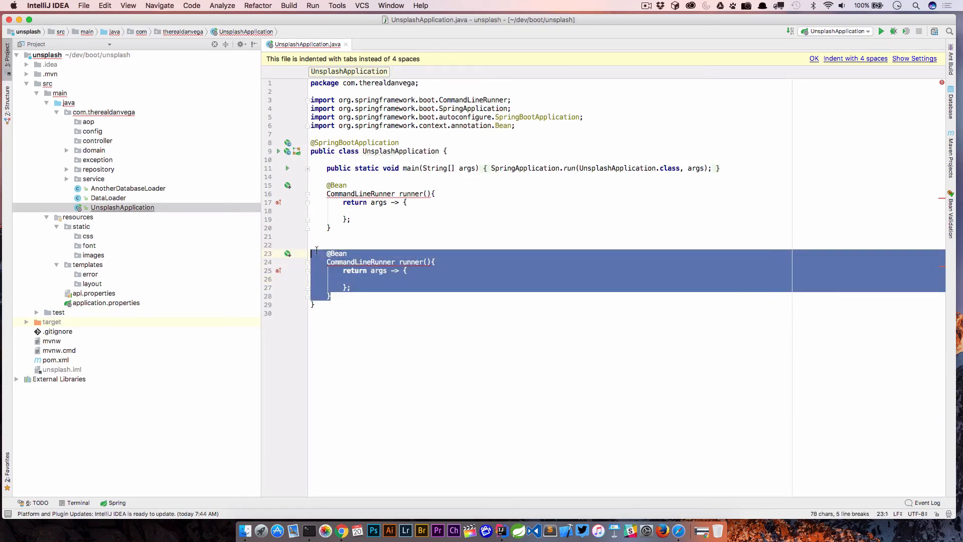